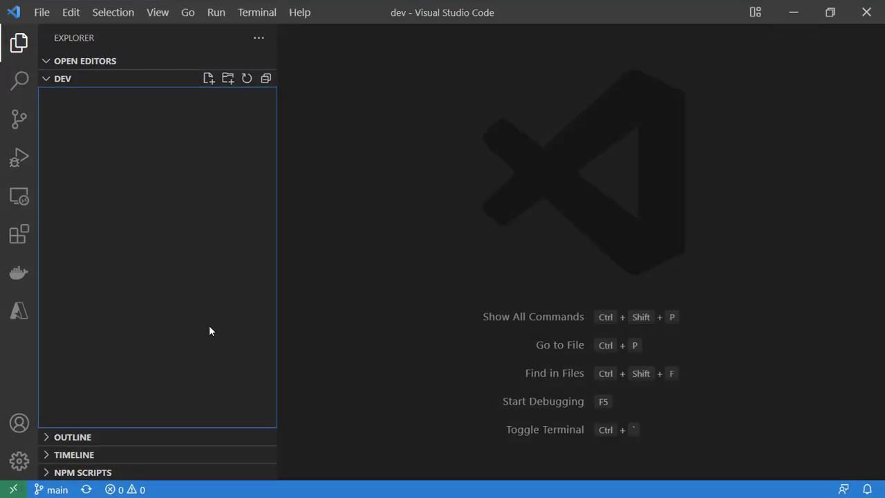
pyautogui.moveTo(152, 191)
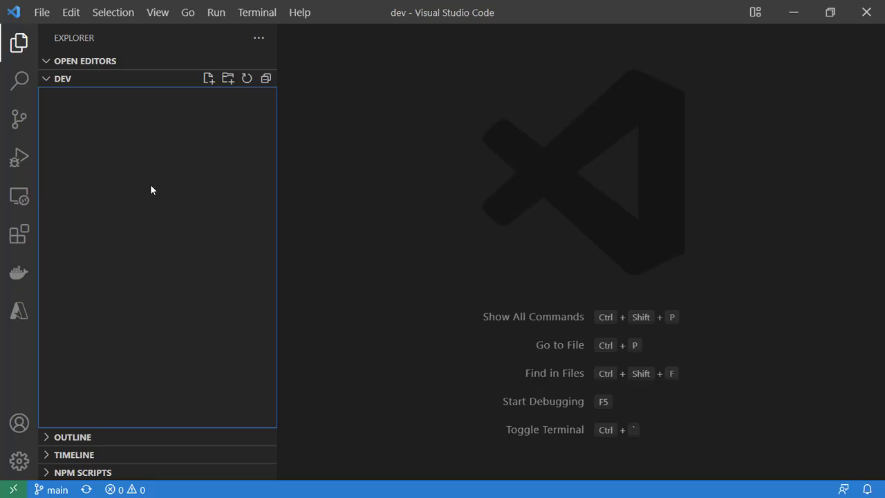
# - Create a new file named .github/workflows/build.yml in the dev project
pyautogui.rightClick(152, 190)
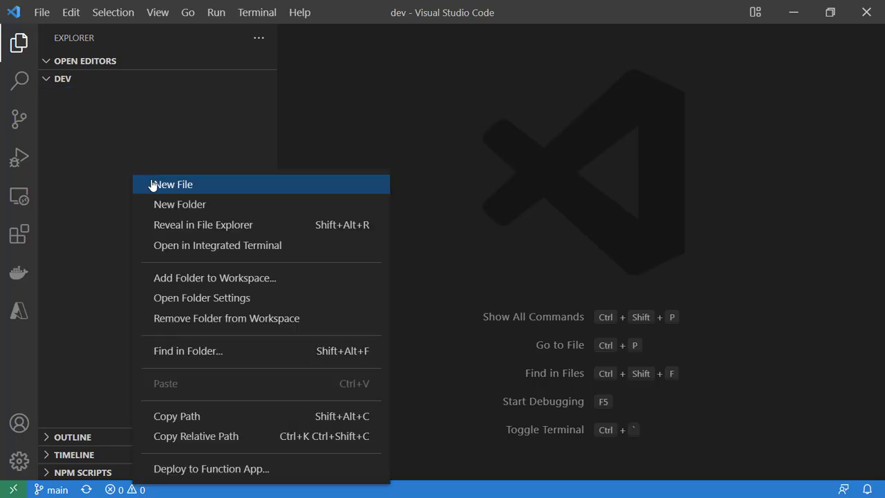
pyautogui.click(171, 184)
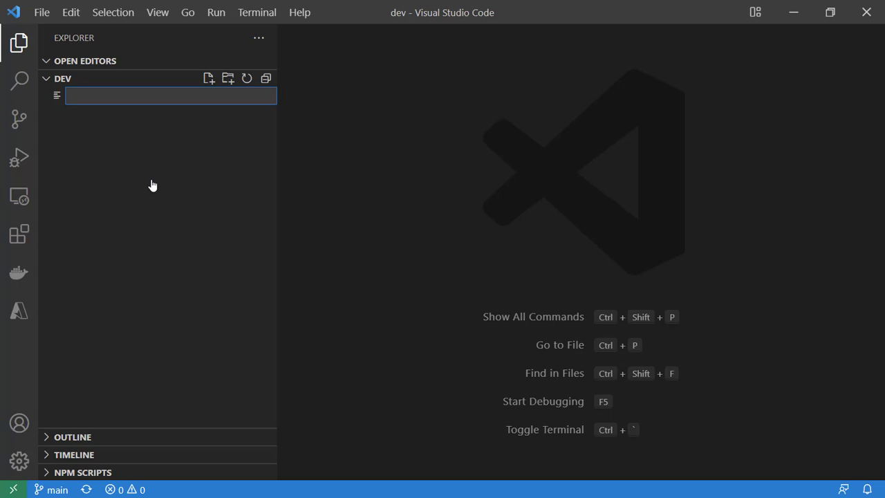
pyautogui.write('.github/wo')
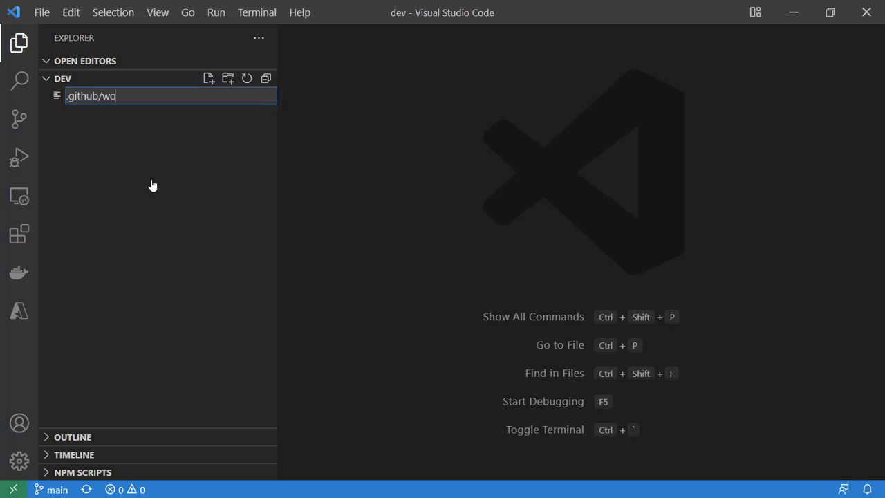
pyautogui.write('rkflows/buil')
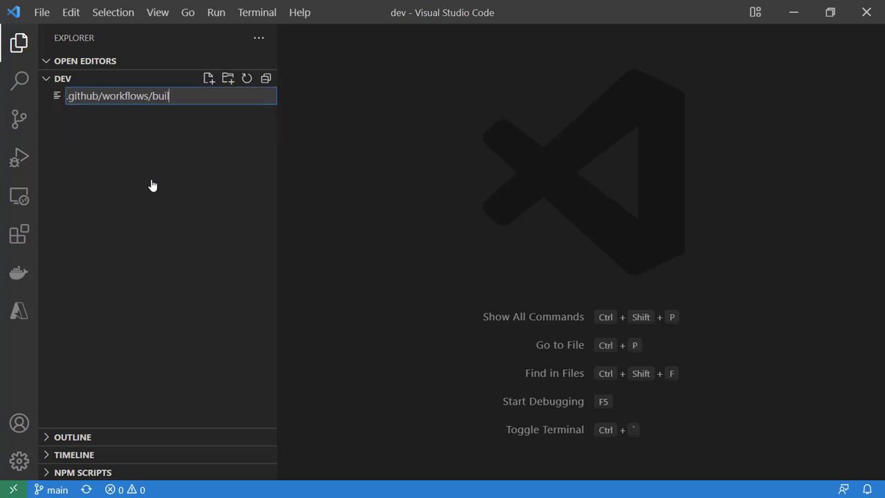
pyautogui.write('d.yml')
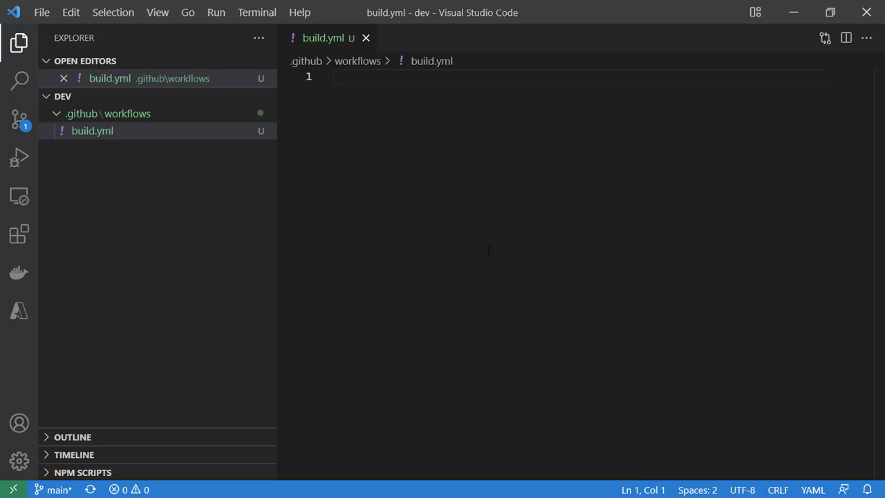
# - Write on: push, then jobs: with a first-job containing a steps: entry
pyautogui.write('on:')
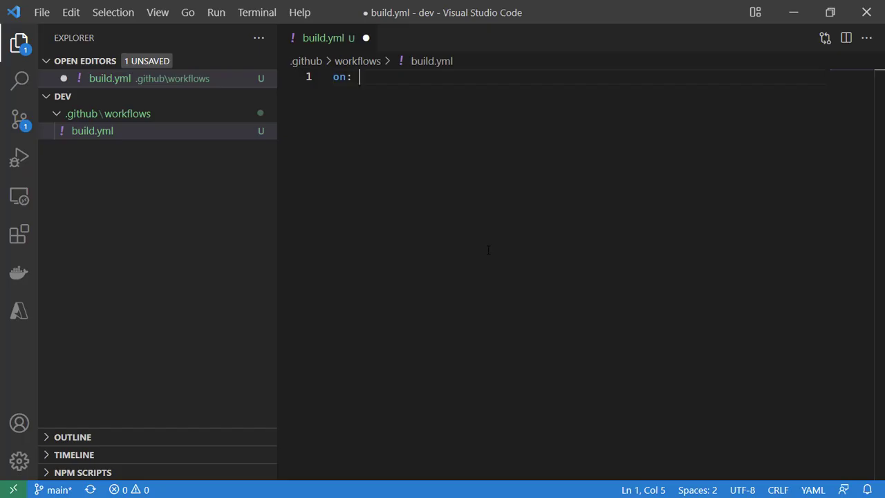
pyautogui.write('p')
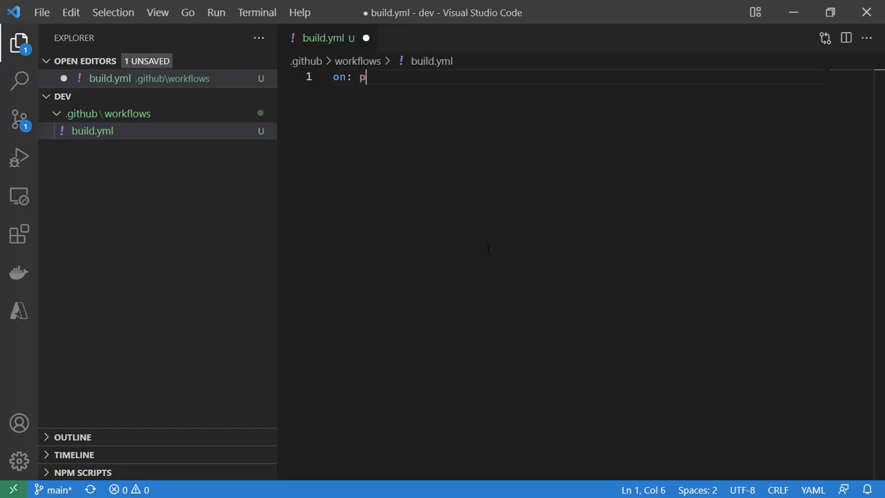
pyautogui.write('ush')
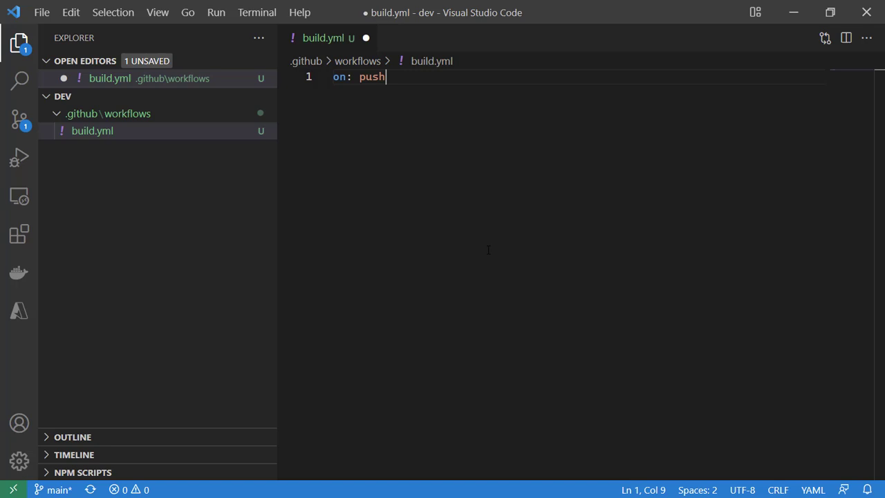
pyautogui.press('Return')
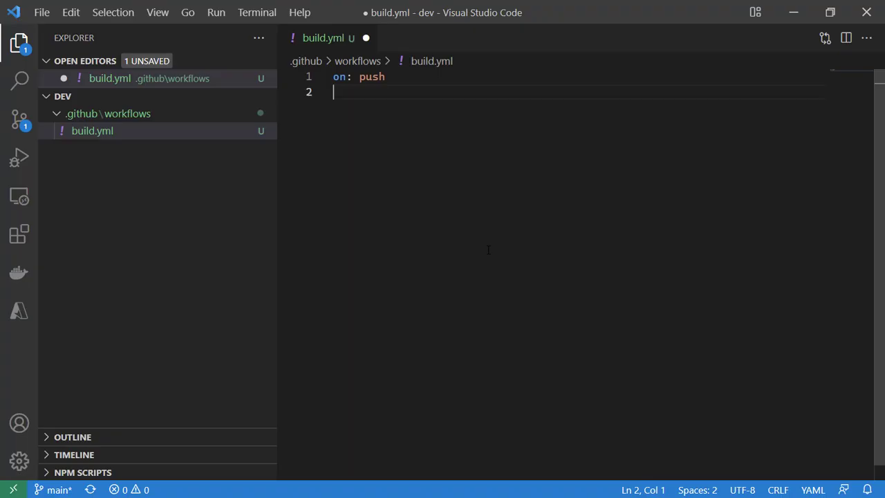
pyautogui.write('jobs')
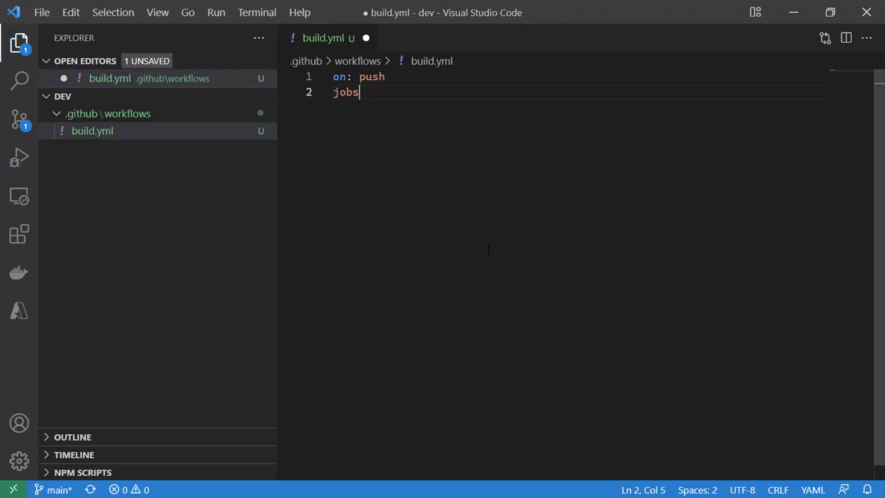
pyautogui.write(':')
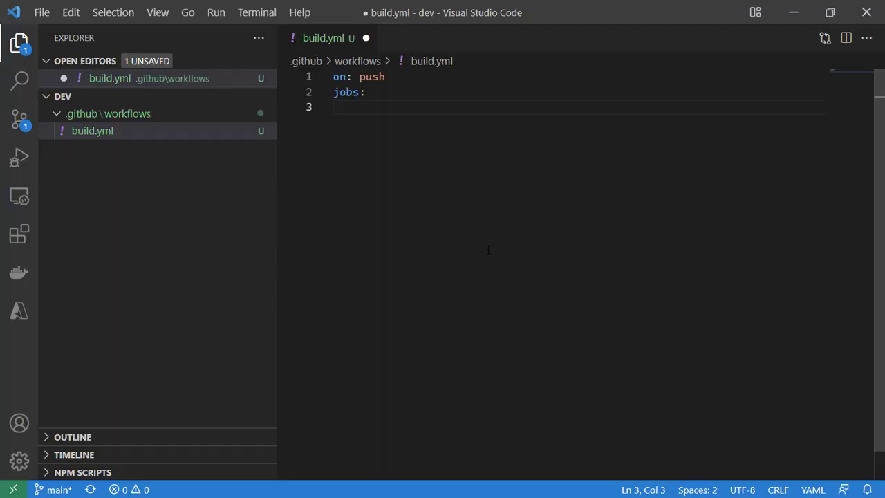
pyautogui.write('first')
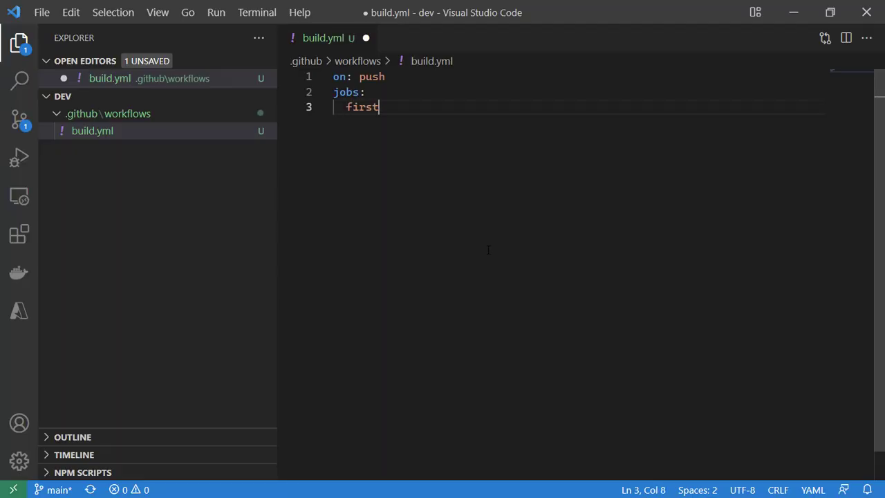
pyautogui.write('-')
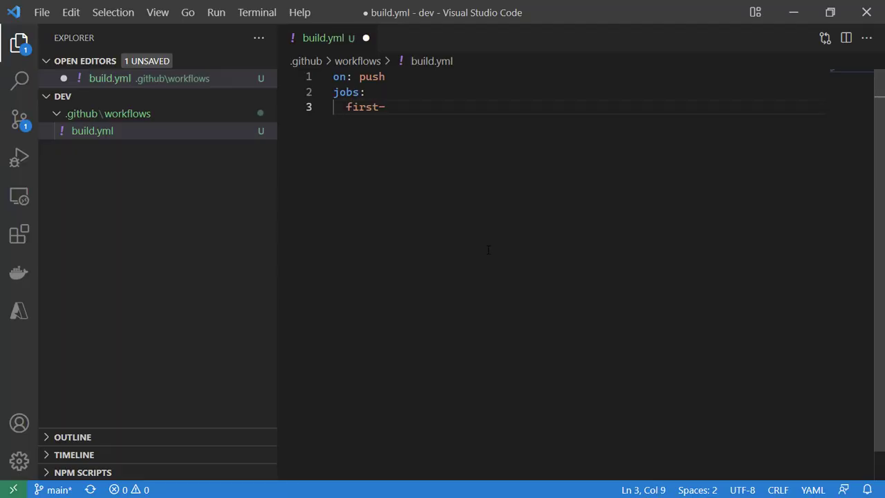
pyautogui.write('job:')
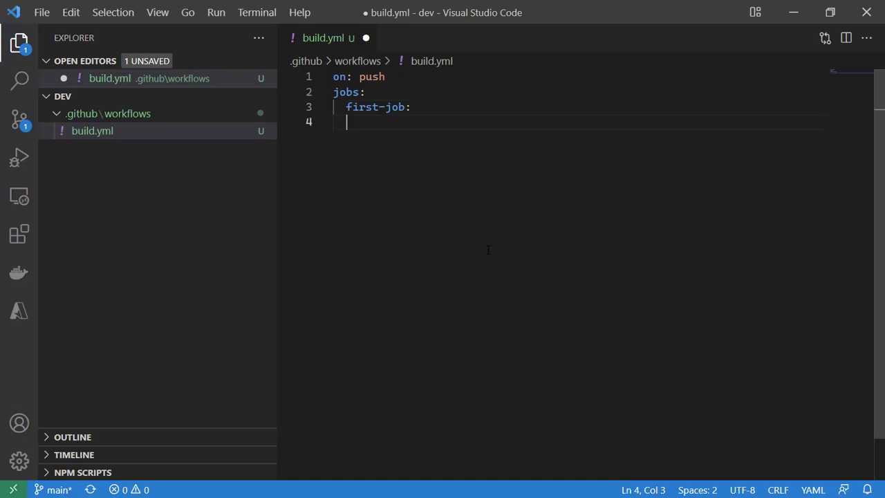
pyautogui.write('steps:')
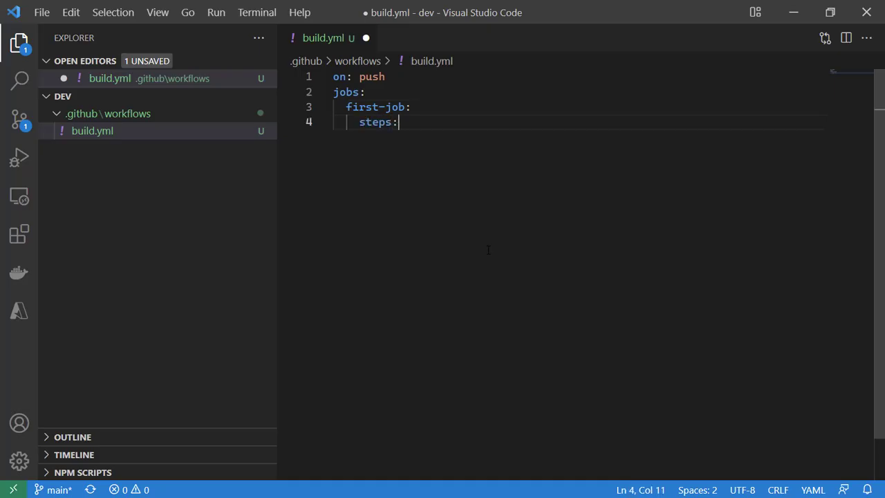
# - Add runs-on: windows-latest to first-job above the steps line
pyautogui.click(409, 106)
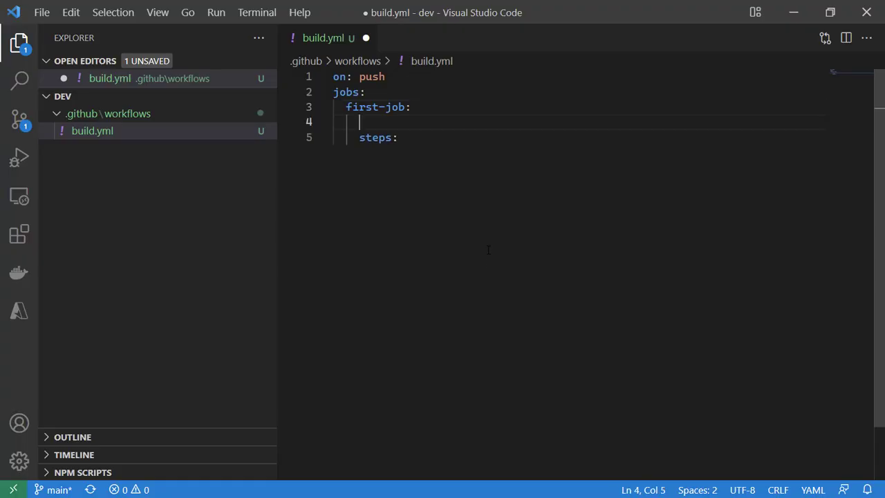
pyautogui.write('runs-')
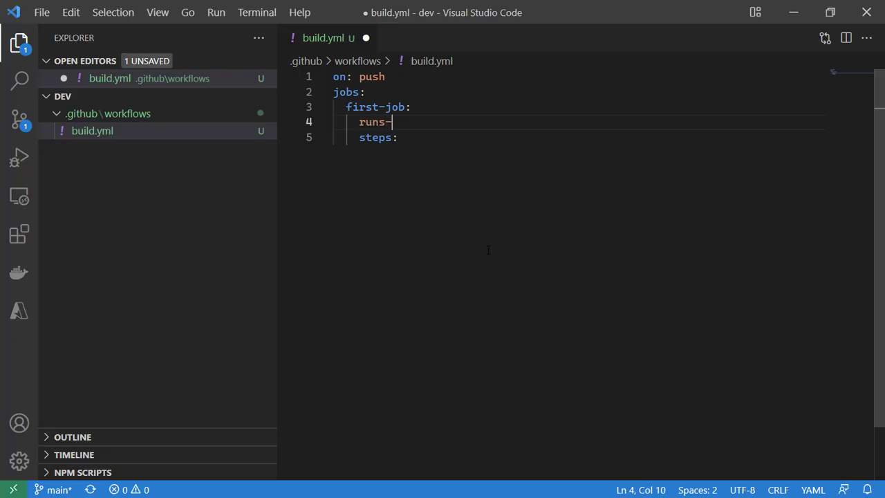
pyautogui.write('on:')
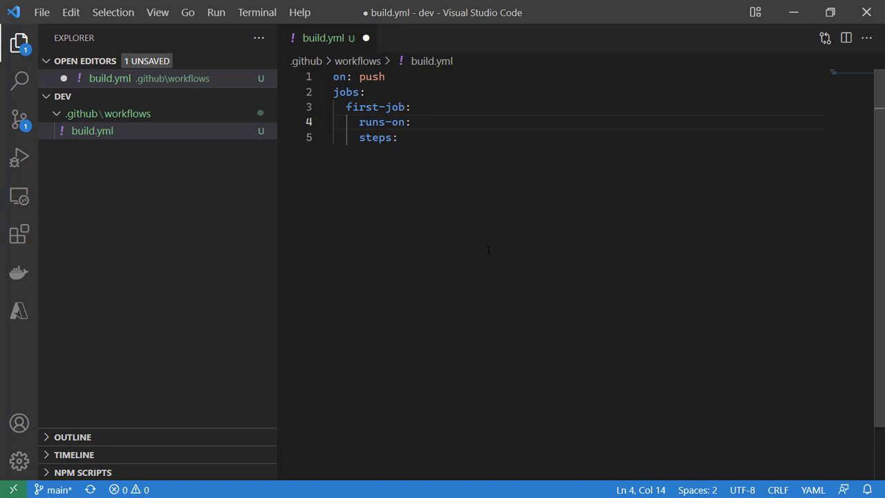
pyautogui.write('windows-latest')
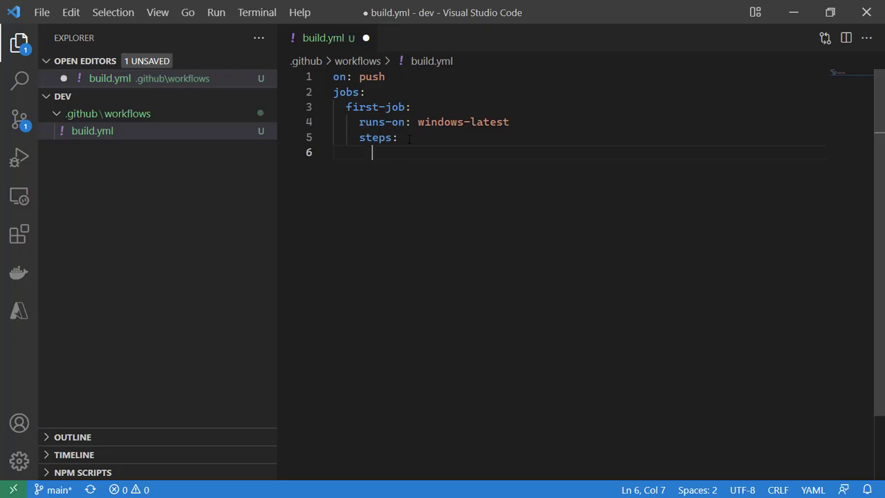
# - Add run steps 'node --version' and 'npm --version' under steps: and save
pyautogui.write('- ru')
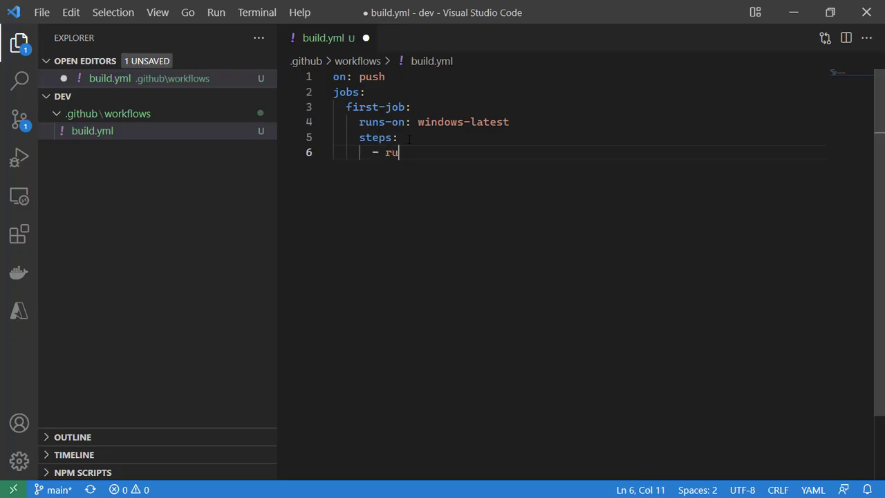
pyautogui.write('n')
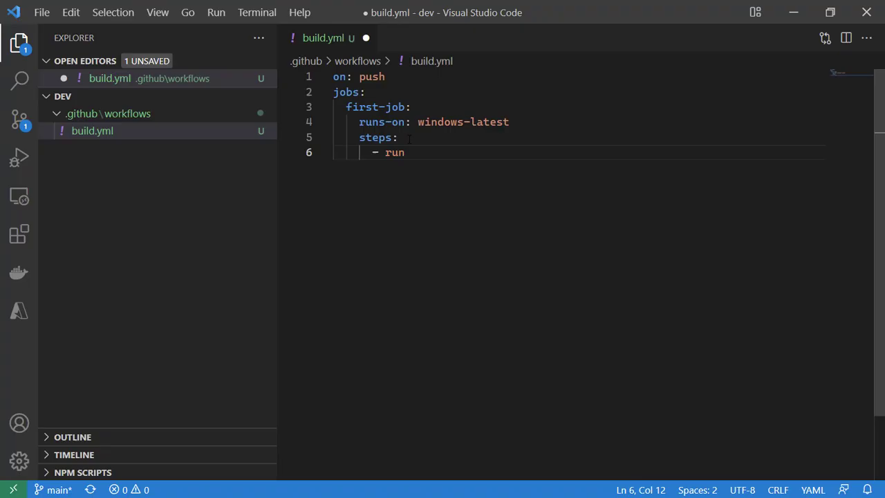
pyautogui.write(': node --versio')
pyautogui.write('- run ')
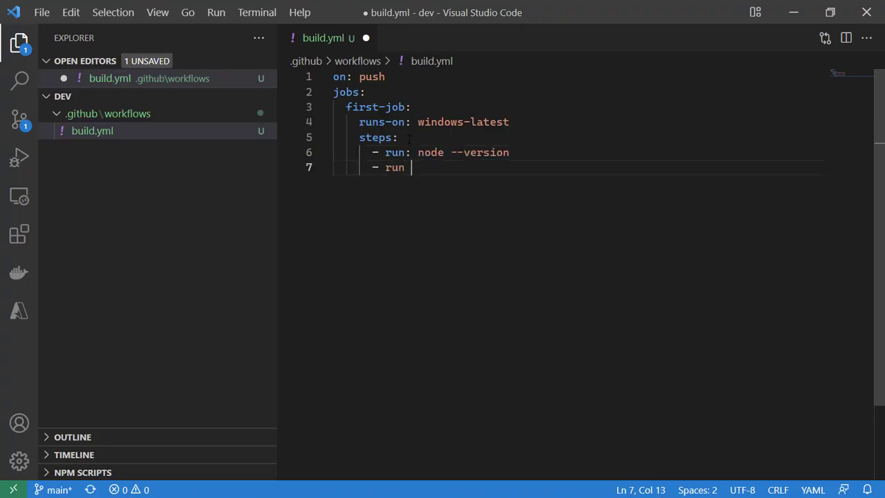
pyautogui.write('npm')
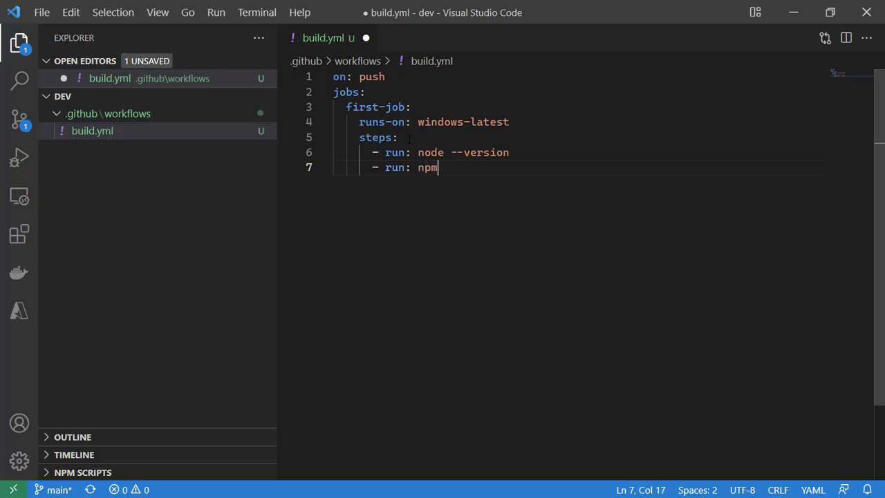
pyautogui.write('--version')
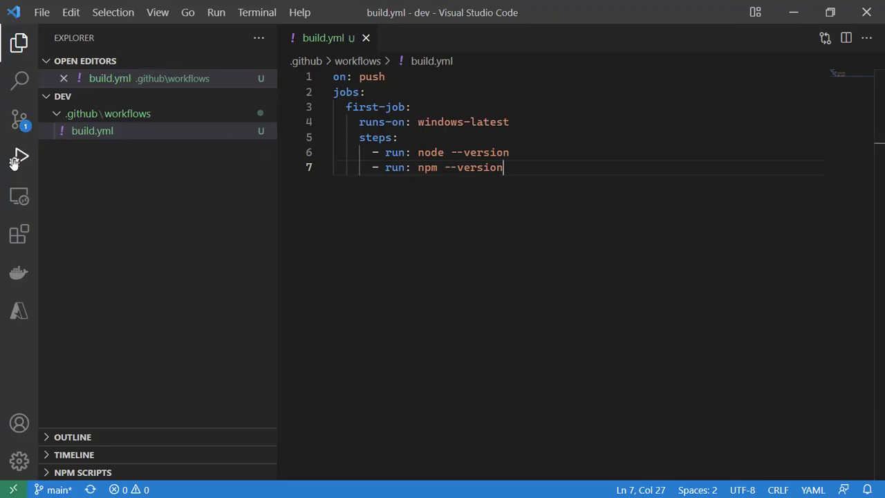
# - Commit build.yml from Source Control with the message 'First workflow'
pyautogui.click(20, 119)
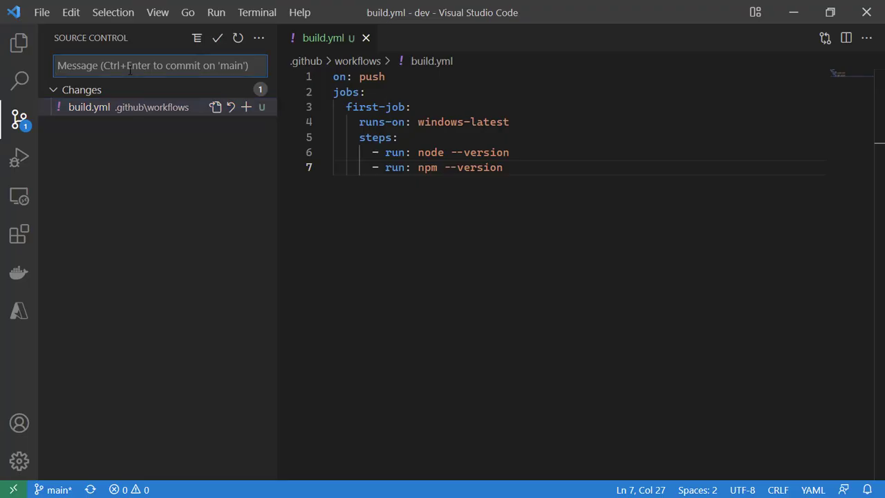
pyautogui.write('First workflow')
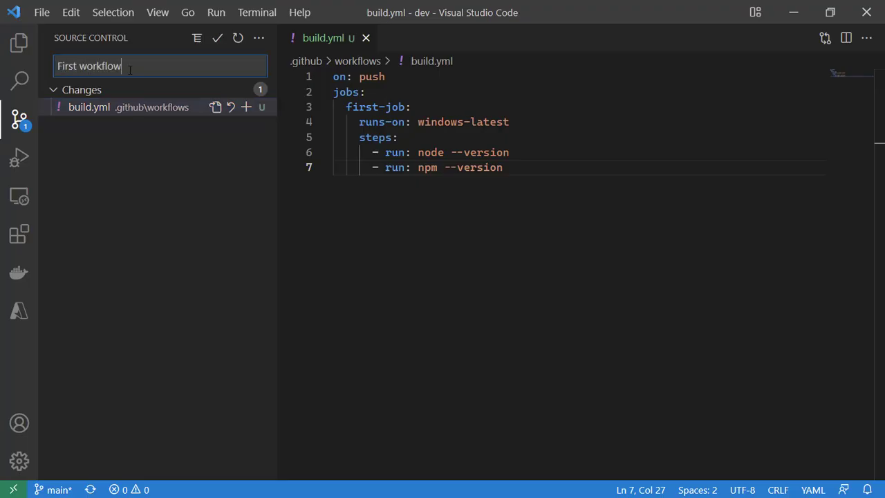
pyautogui.click(217, 39)
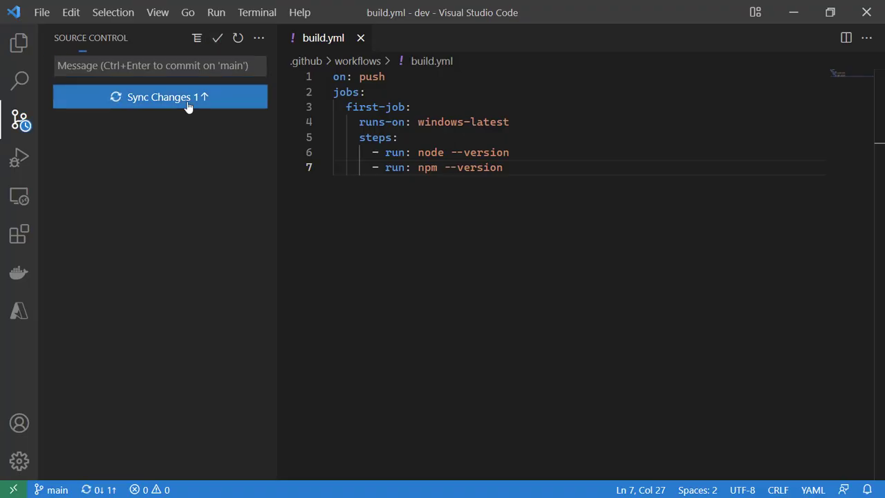
pyautogui.moveTo(181, 112)
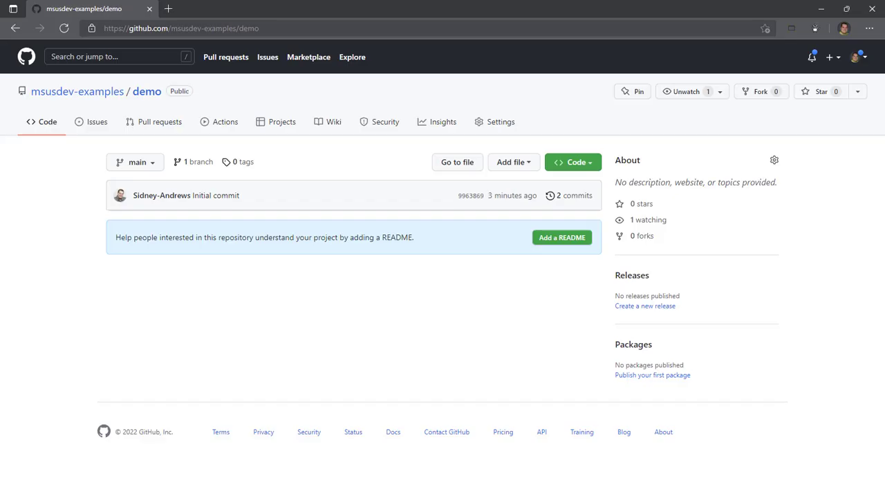
pyautogui.moveTo(77, 91)
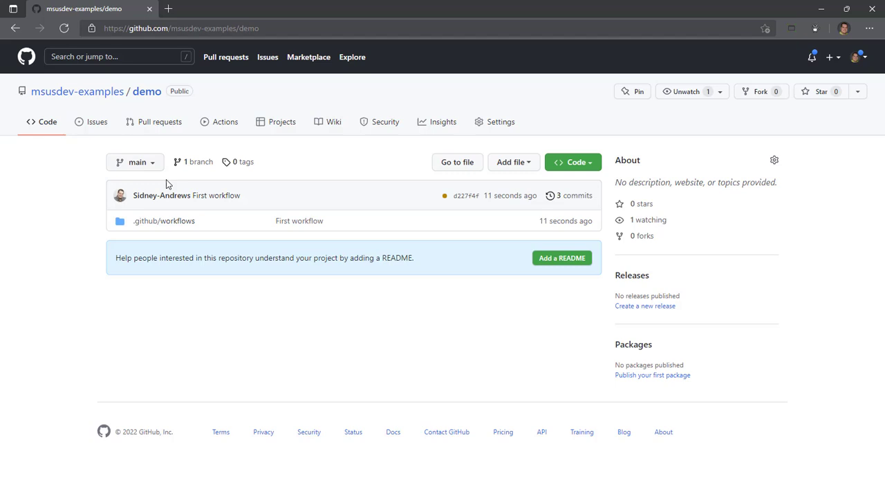
pyautogui.moveTo(219, 128)
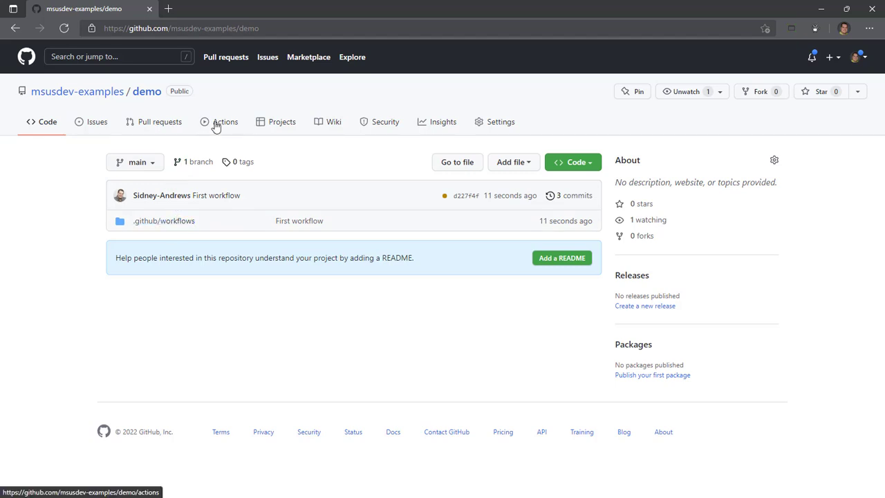
# - Open the 'First workflow' run from the repository's Actions list
pyautogui.click(224, 122)
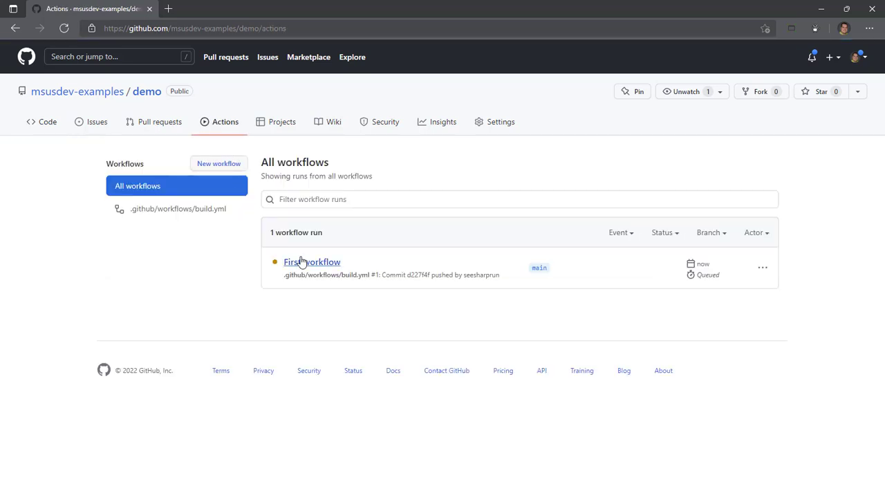
pyautogui.click(313, 261)
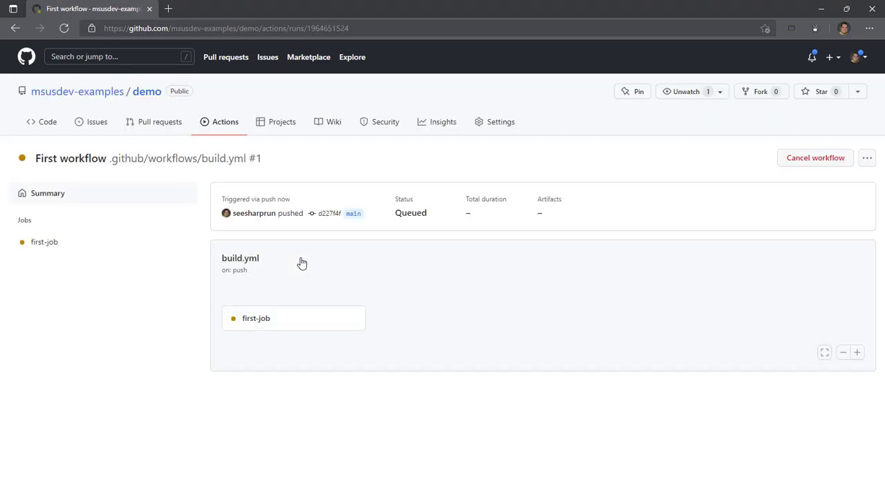
pyautogui.moveTo(262, 318)
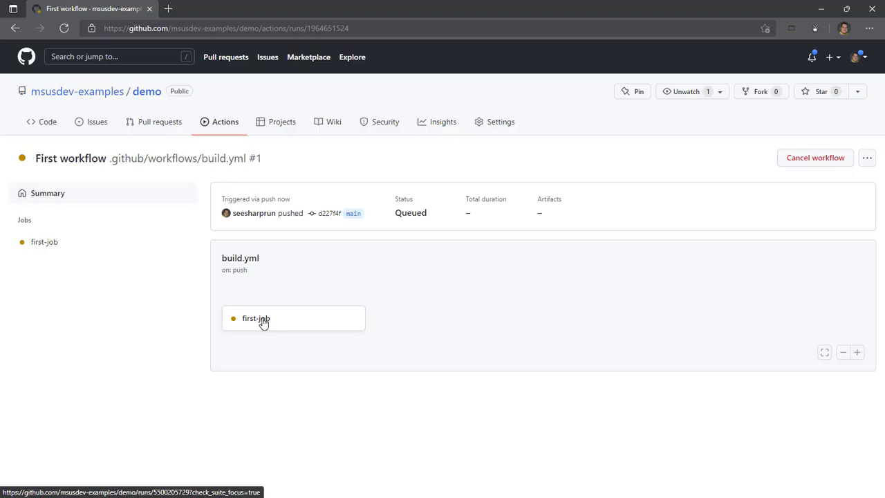
# - Review the first-job log's windows-2022 and node version output, then return to the Success summary
pyautogui.click(256, 318)
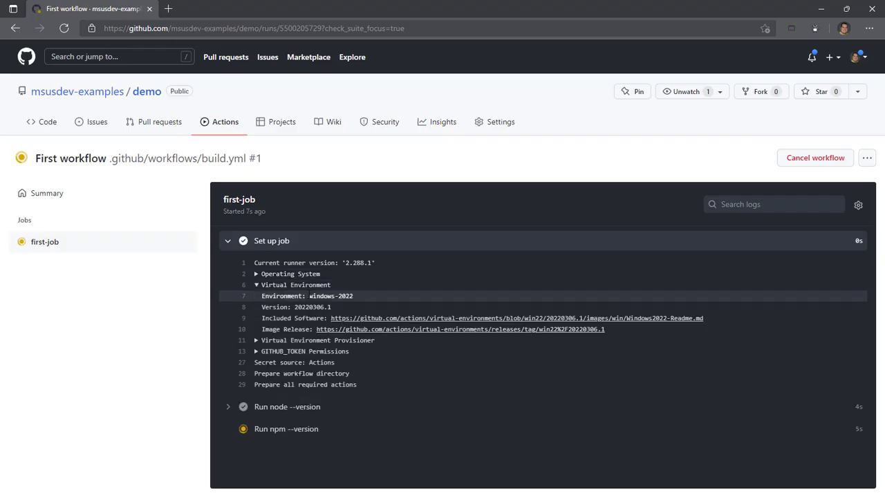
pyautogui.doubleClick(330, 296)
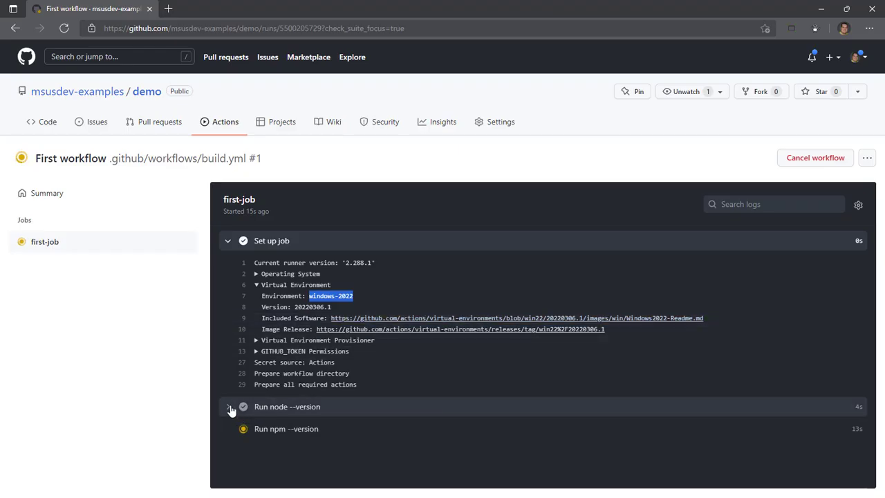
pyautogui.click(228, 406)
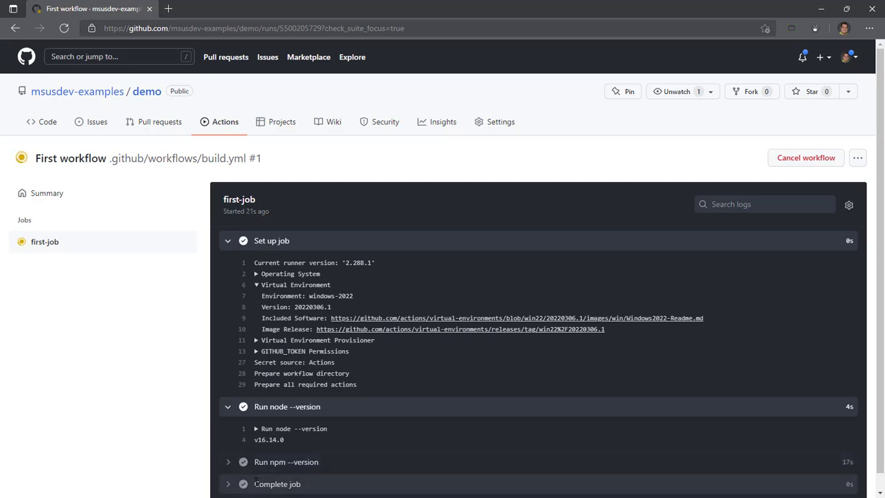
pyautogui.scroll(-3)
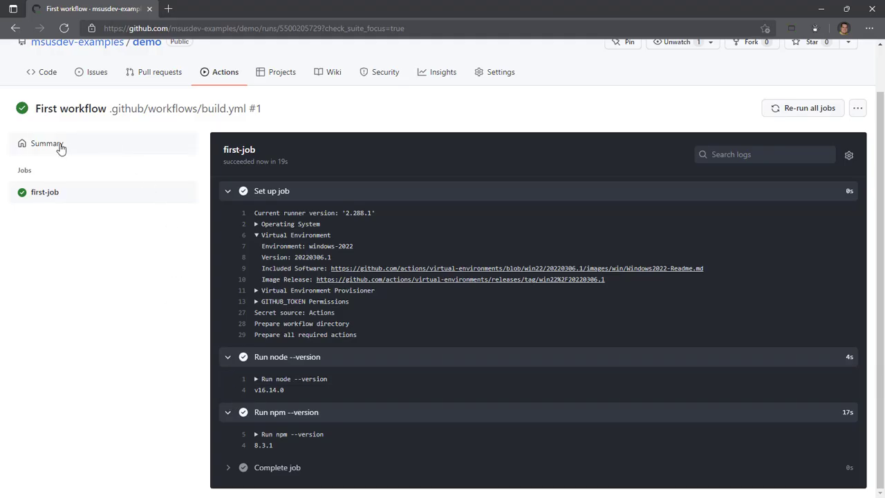
pyautogui.click(47, 142)
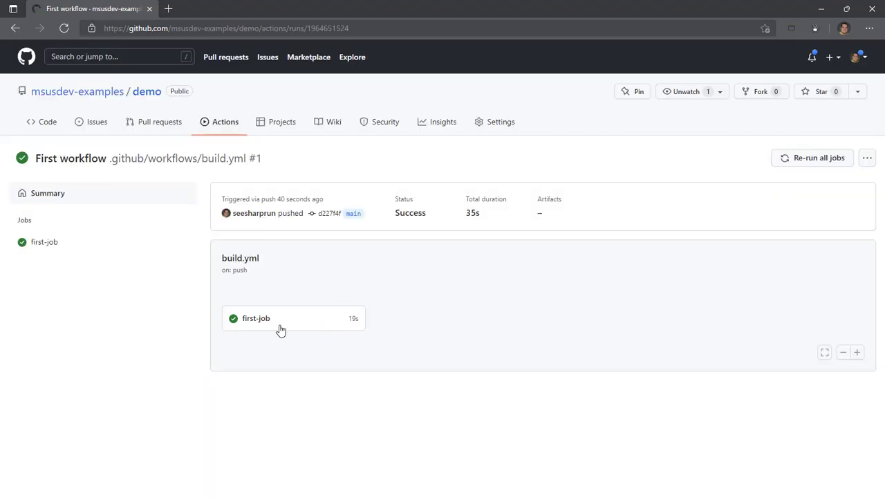
pyautogui.moveTo(419, 273)
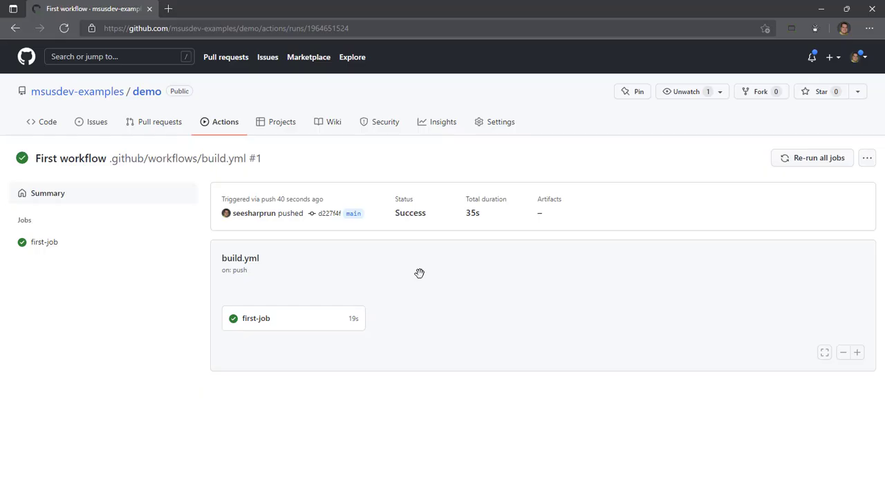